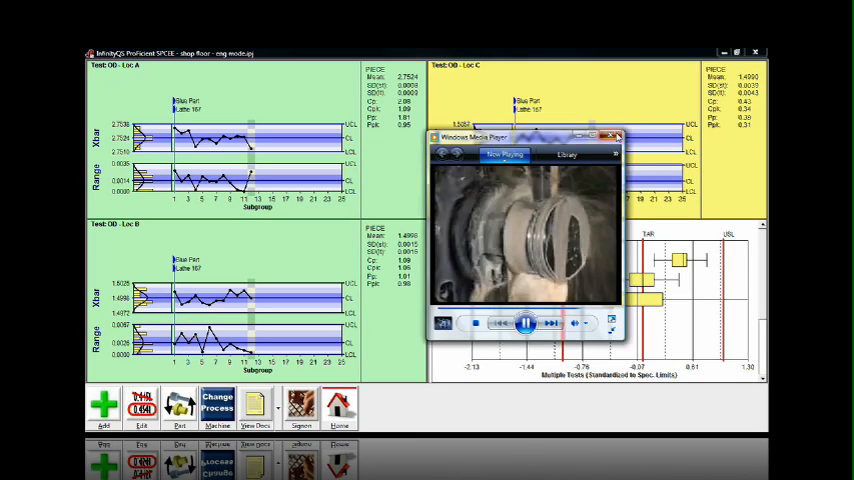
Close the Windows Media Player machining video to return to the View Docs options
left_click(615, 137)
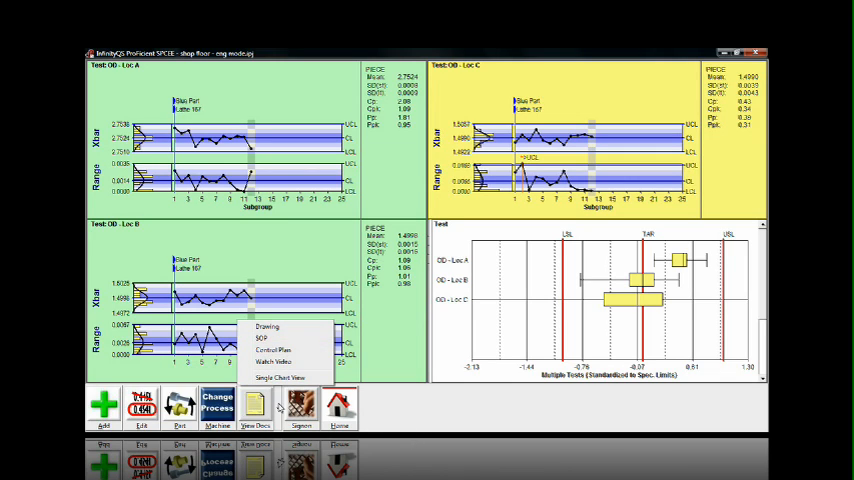
Switch to Single Chart View and page through the OD - Loc B and next OD charts
left_click(281, 378)
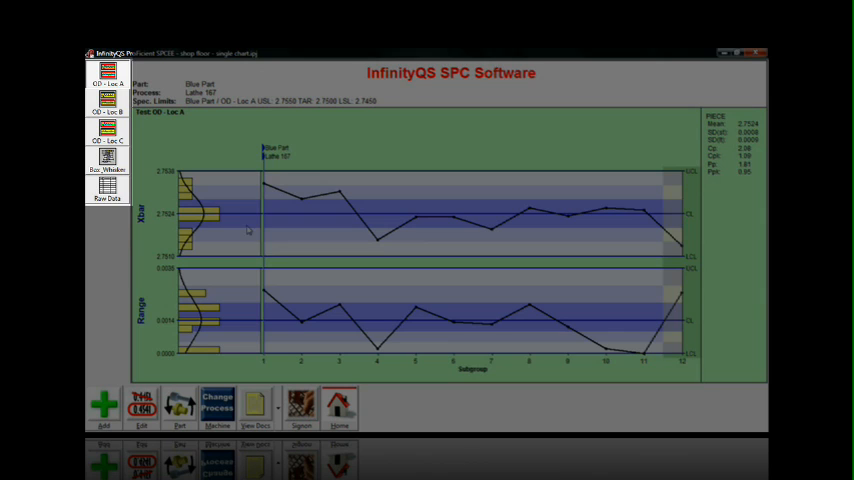
left_click(107, 104)
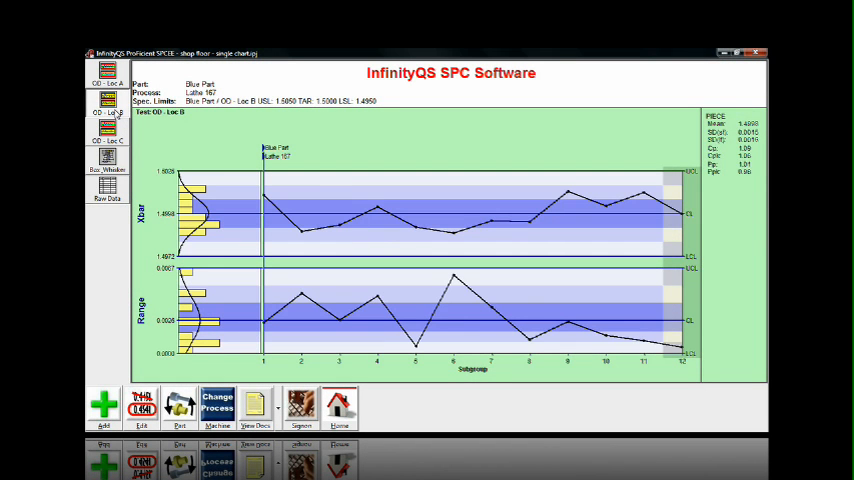
left_click(107, 130)
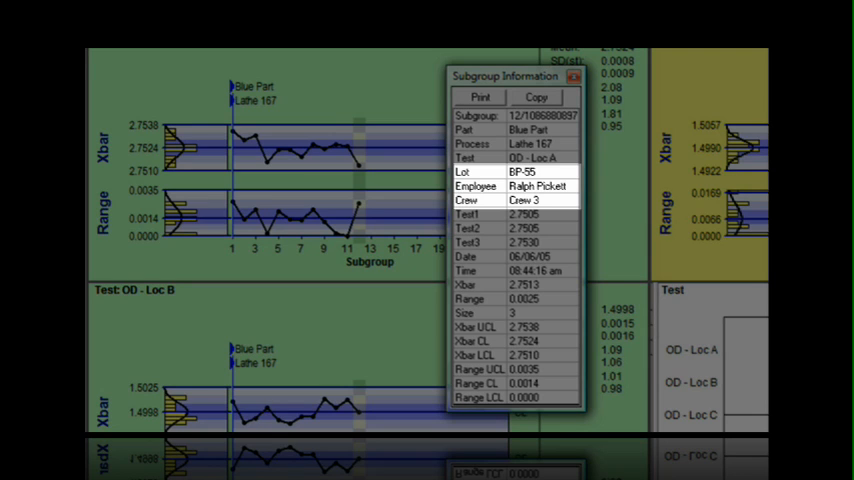
left_click(520, 186)
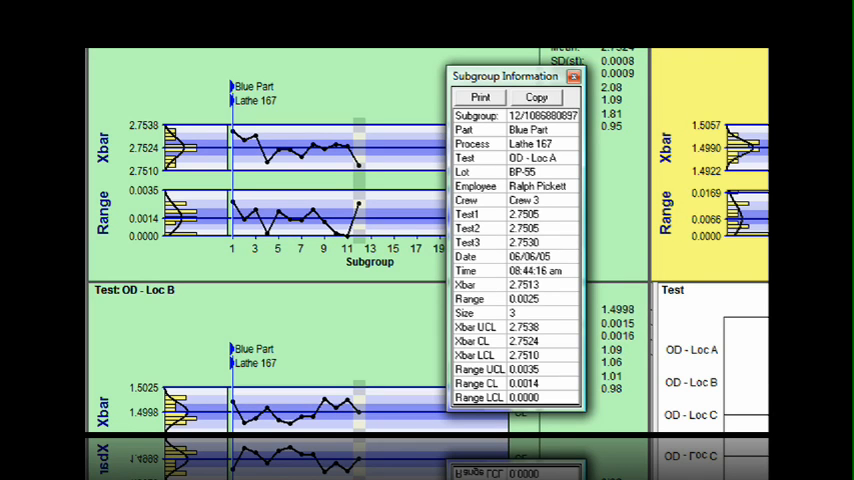